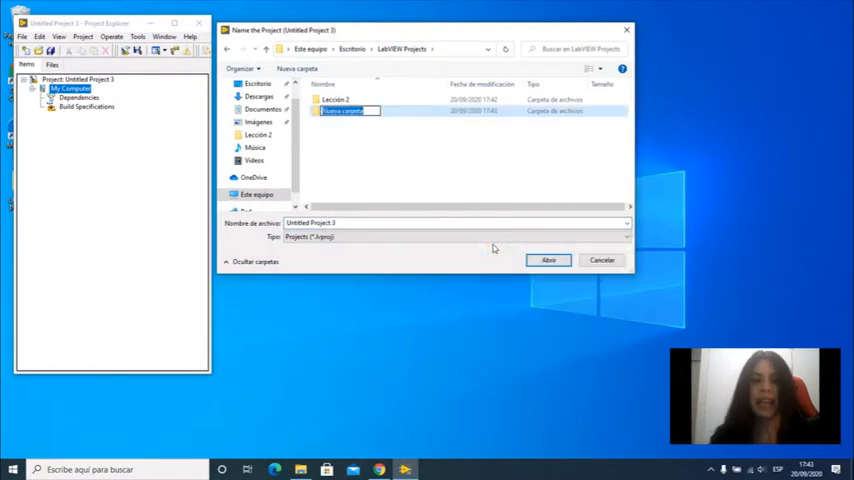
# Step: Name the new folder Lesson, open it, and save the project there as Lesson3
pyautogui.write('Lesson')
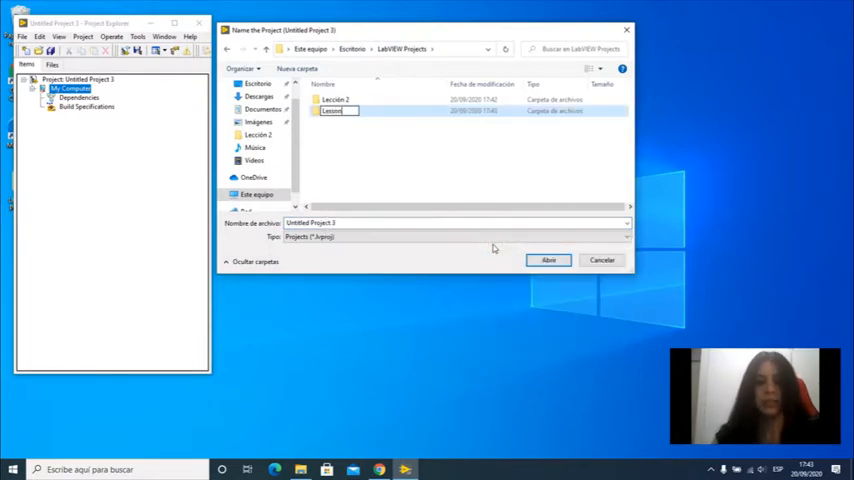
pyautogui.press('Return')
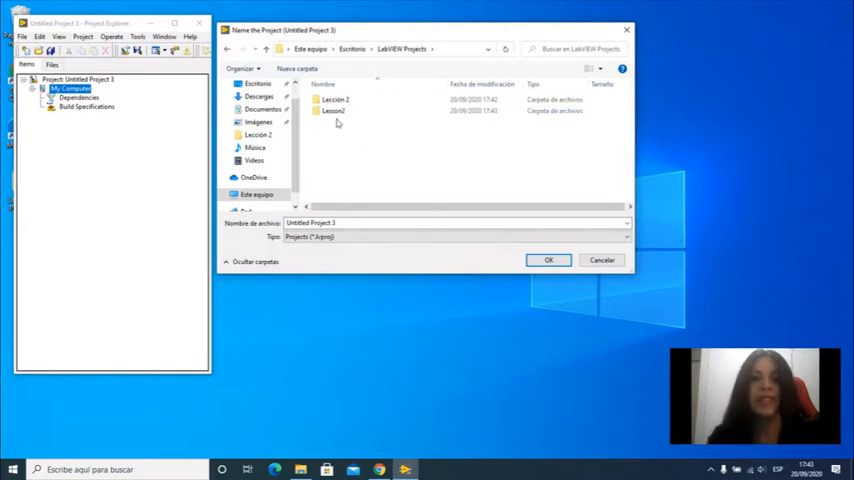
pyautogui.doubleClick(332, 112)
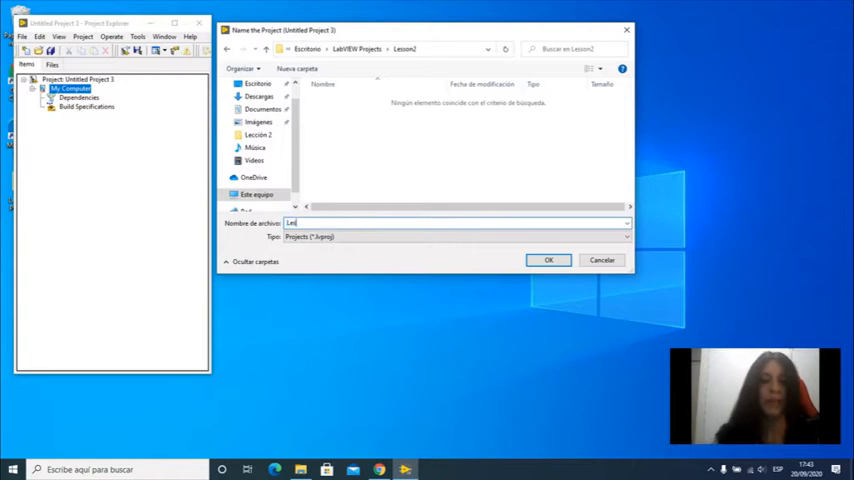
pyautogui.write('Lesson3')
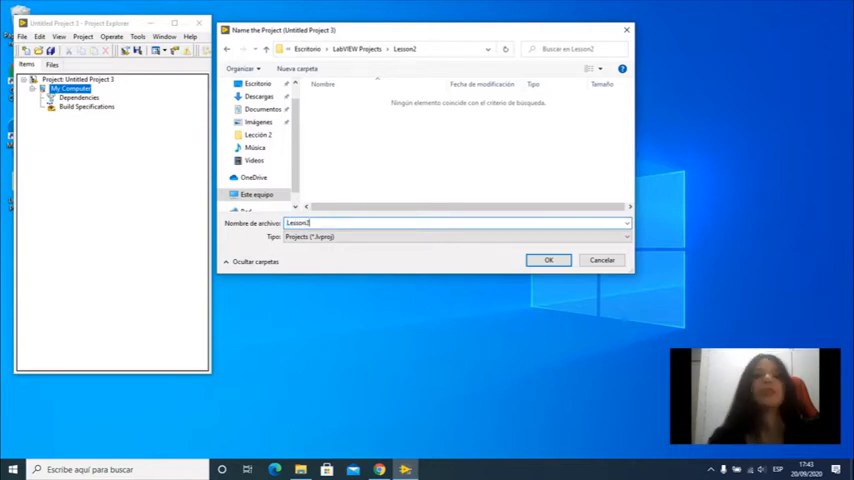
pyautogui.click(548, 260)
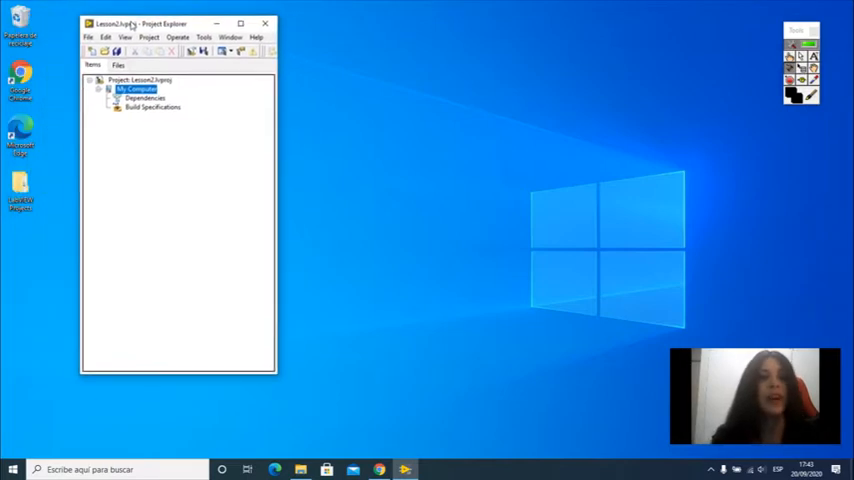
# Step: Start a new blank VI in the Lesson3 project via File > New VI
pyautogui.click(76, 36)
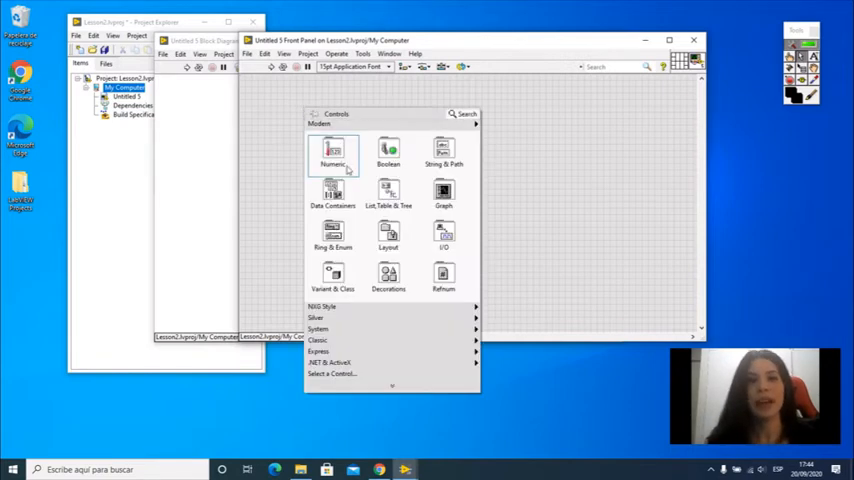
# Step: Place a numeric control, locate its terminal on the block diagram, then reach the File menu to save
pyautogui.click(332, 156)
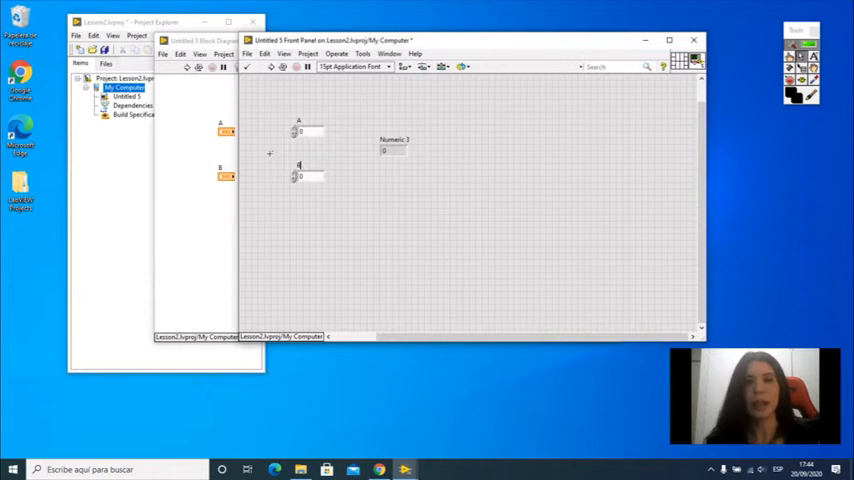
pyautogui.doubleClick(392, 140)
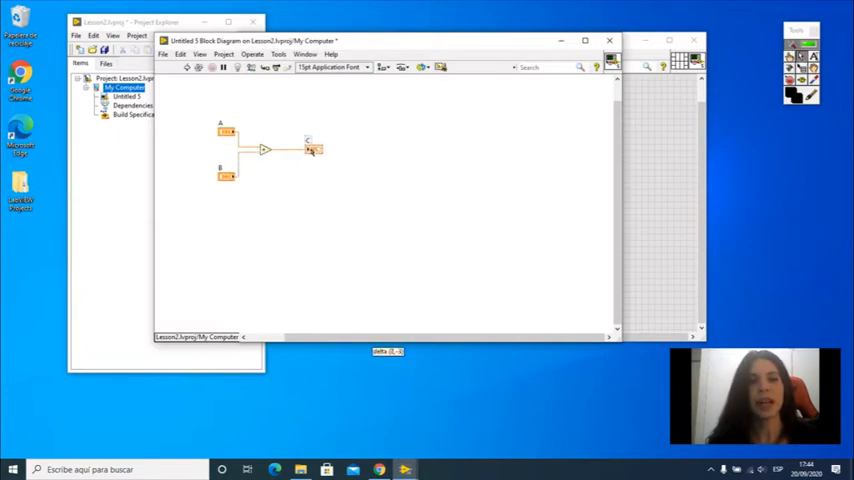
pyautogui.click(164, 52)
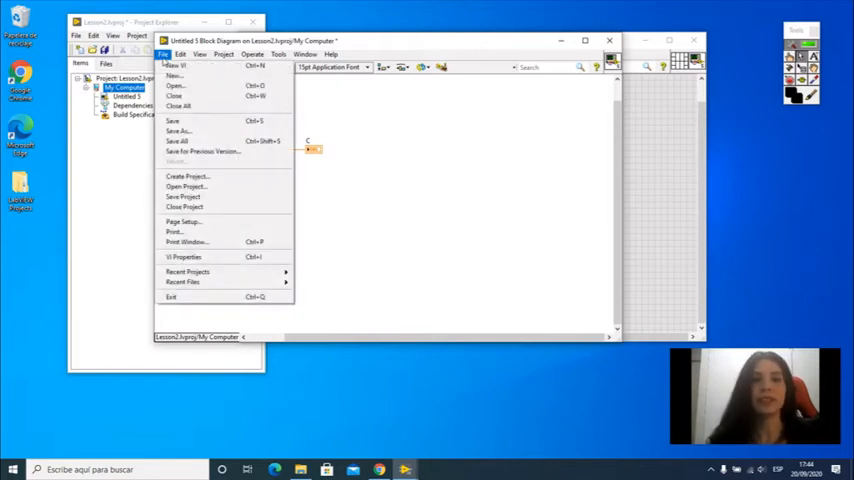
# Step: Save the VI as sum inside a newly created subfolder of the project folder
pyautogui.click(176, 132)
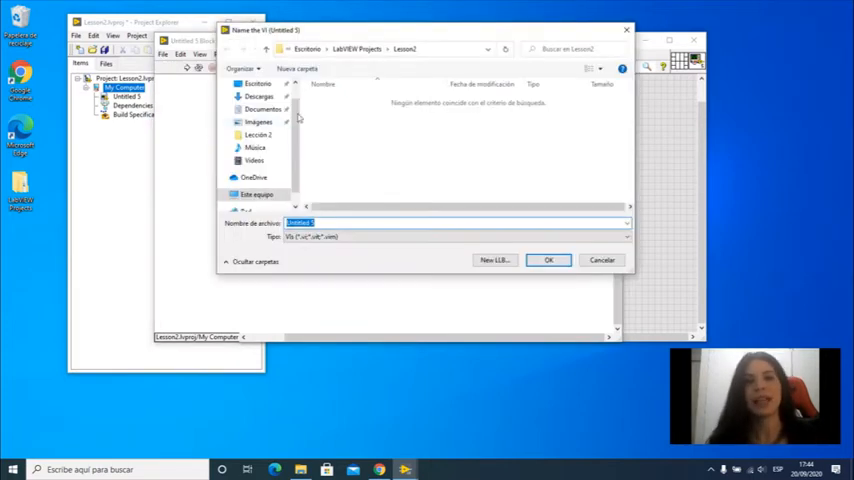
pyautogui.moveTo(332, 108)
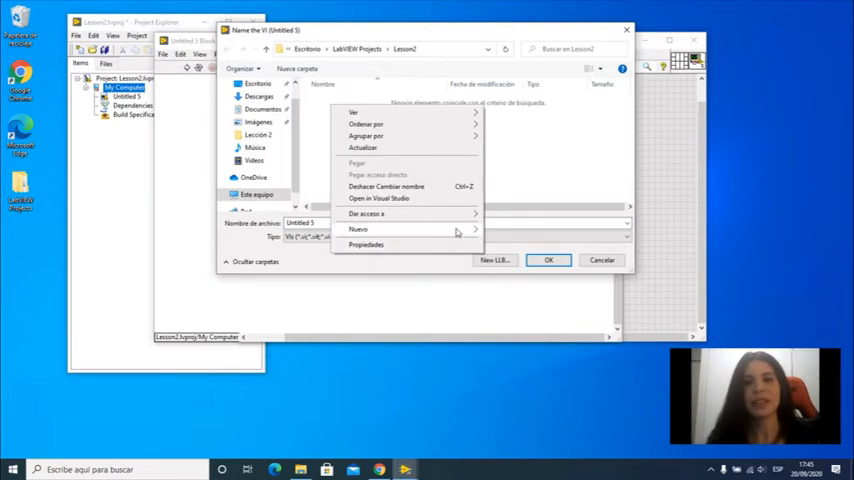
pyautogui.click(356, 228)
pyautogui.write('VIs')
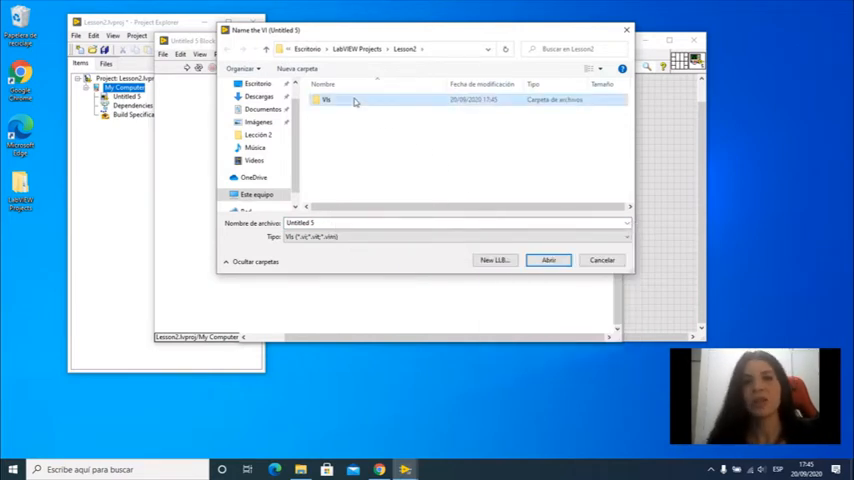
pyautogui.doubleClick(326, 100)
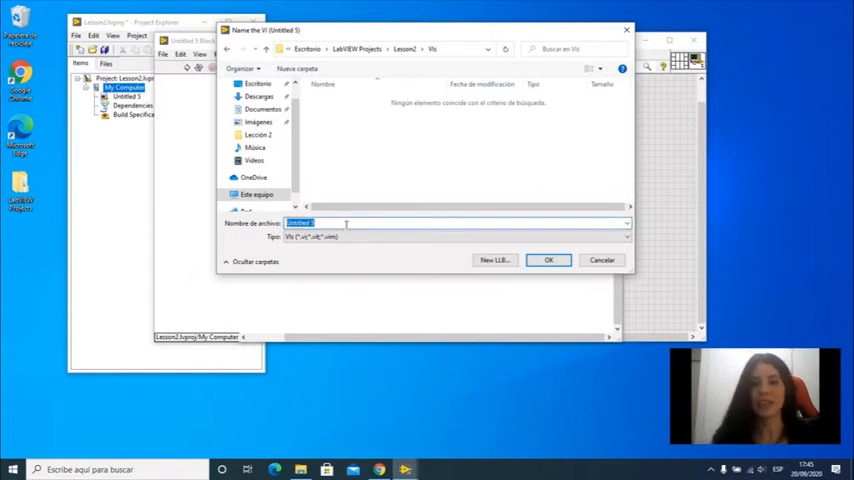
pyautogui.write('sum')
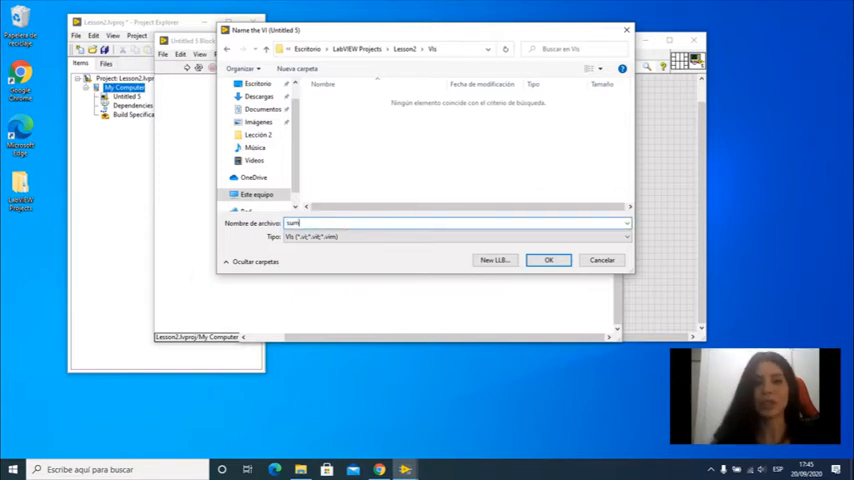
pyautogui.click(548, 260)
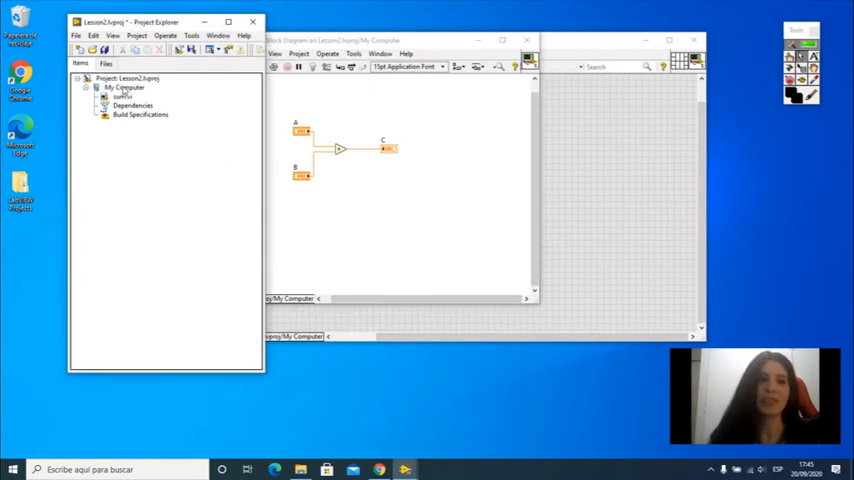
# Step: Close the sum VI windows, leaving the Project Explorer with sum.vi listed
pyautogui.click(122, 96)
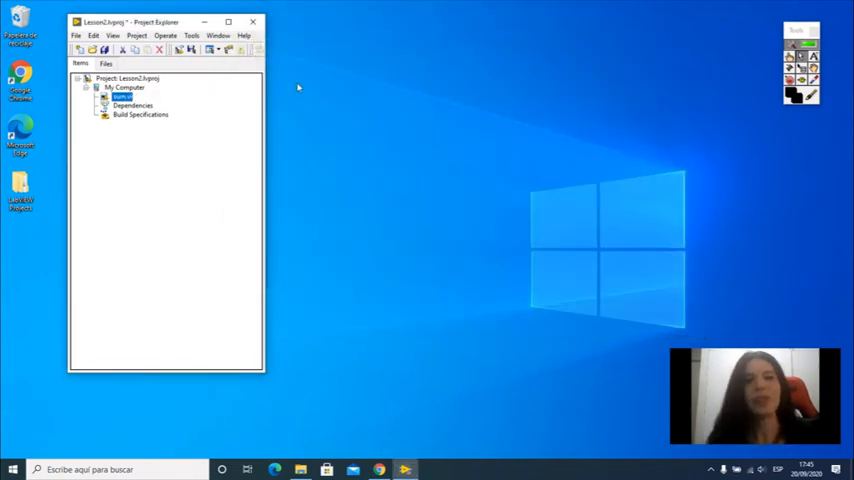
pyautogui.moveTo(288, 140)
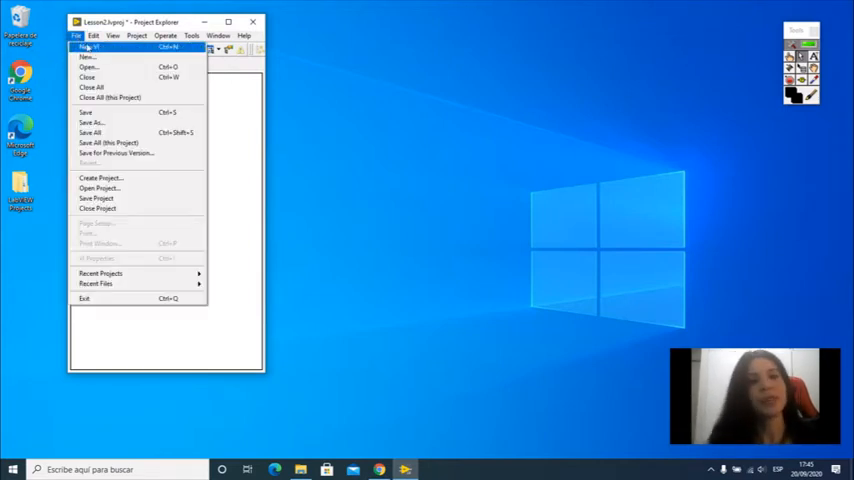
# Step: Create a new main VI and inspect the shortcut options of the placed sum subVI node
pyautogui.click(88, 48)
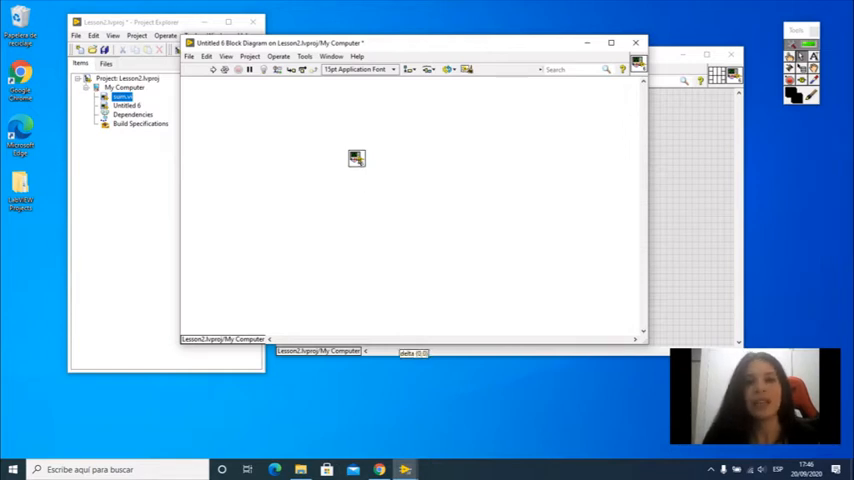
pyautogui.rightClick(356, 158)
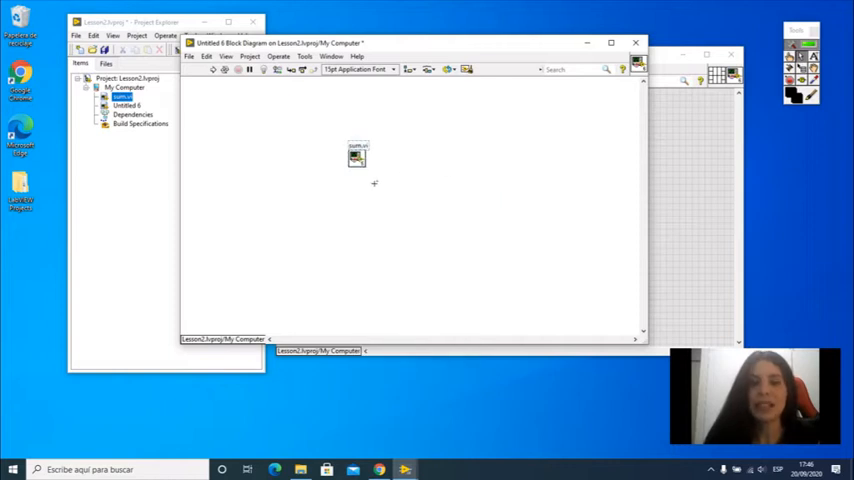
pyautogui.rightClick(356, 156)
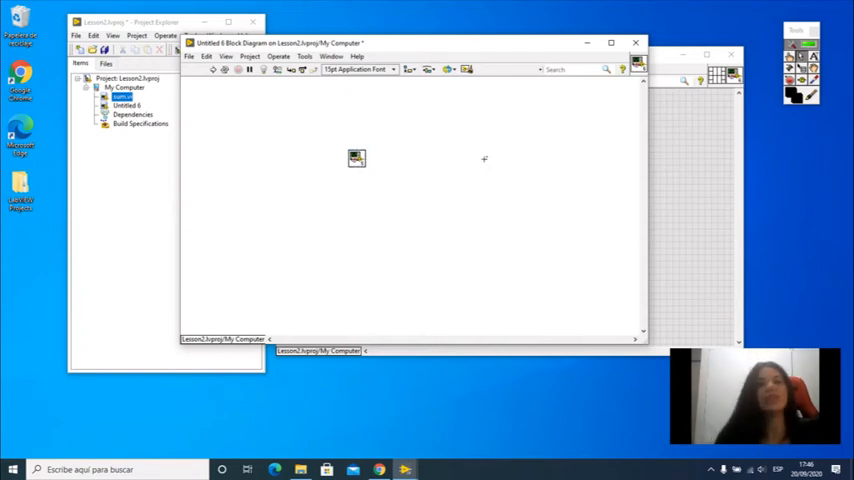
pyautogui.moveTo(468, 184)
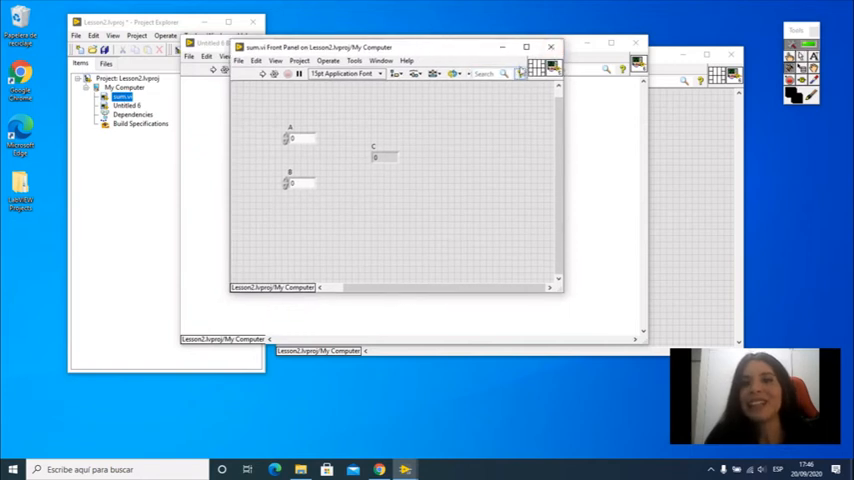
pyautogui.moveTo(536, 72)
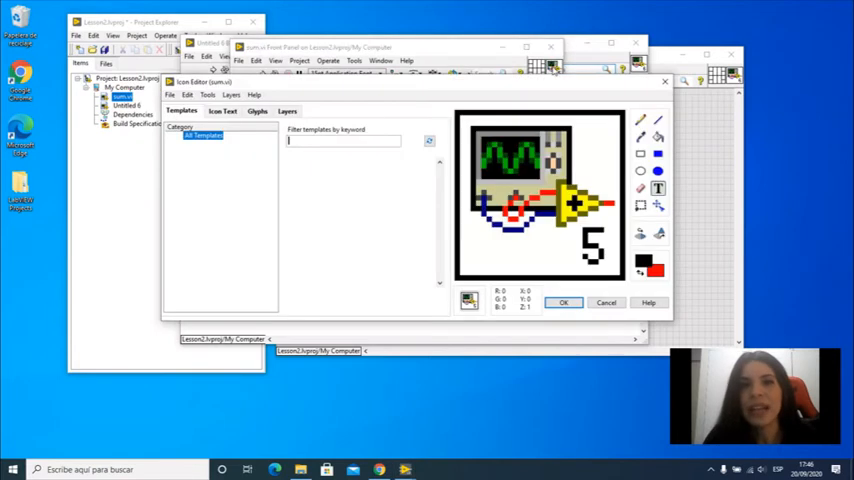
pyautogui.moveTo(474, 106)
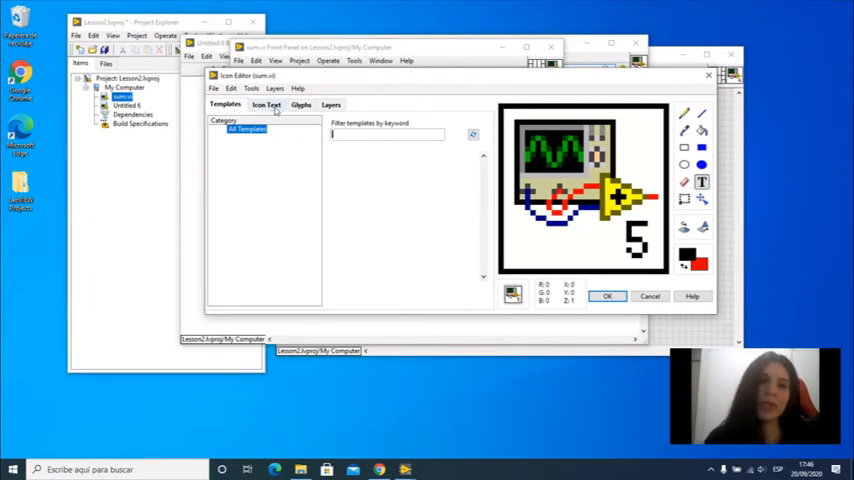
# Step: Browse the Icon Text, Glyphs and Layers tabs, selecting the VI Icon user layer
pyautogui.click(266, 104)
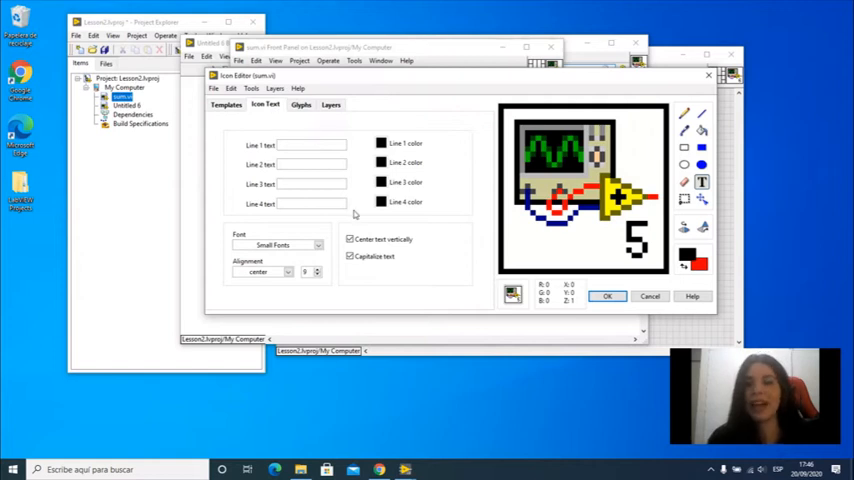
pyautogui.click(300, 104)
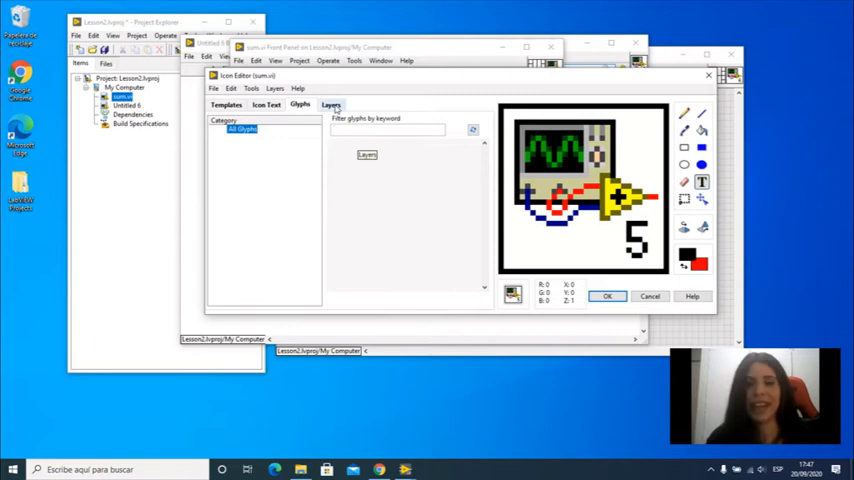
pyautogui.click(330, 104)
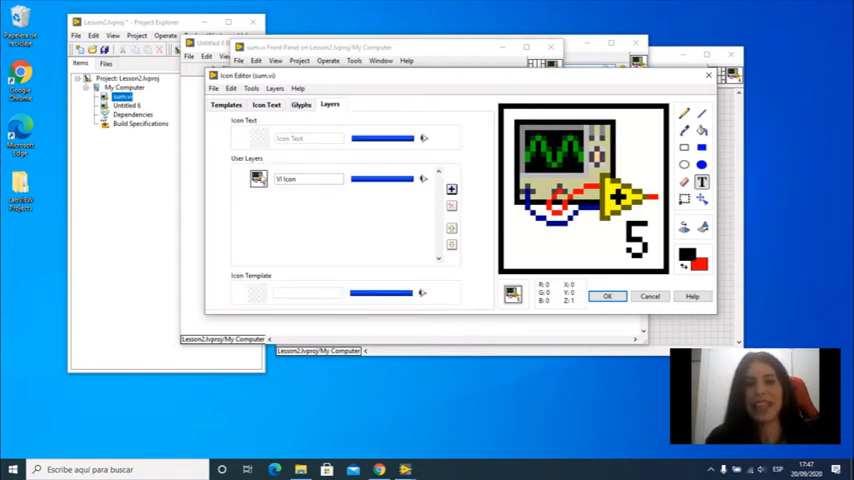
pyautogui.click(310, 178)
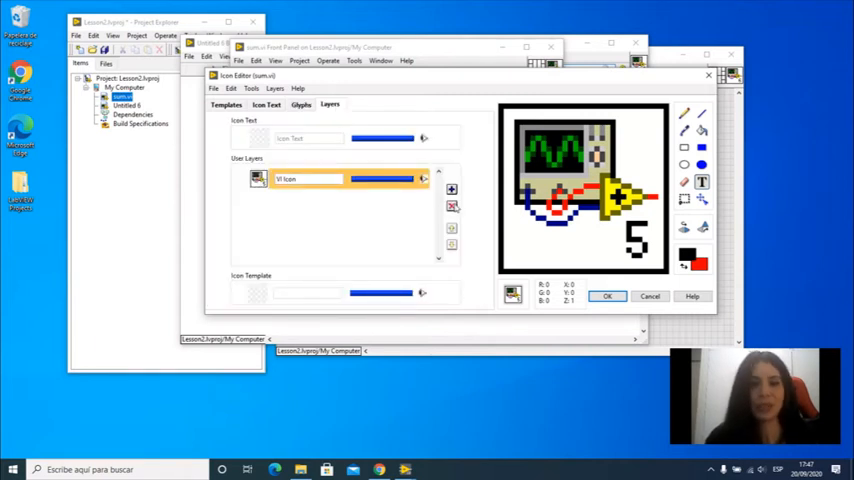
# Step: Fill the icon yellow with a black border, add the text Sum, and apply it with OK
pyautogui.click(452, 206)
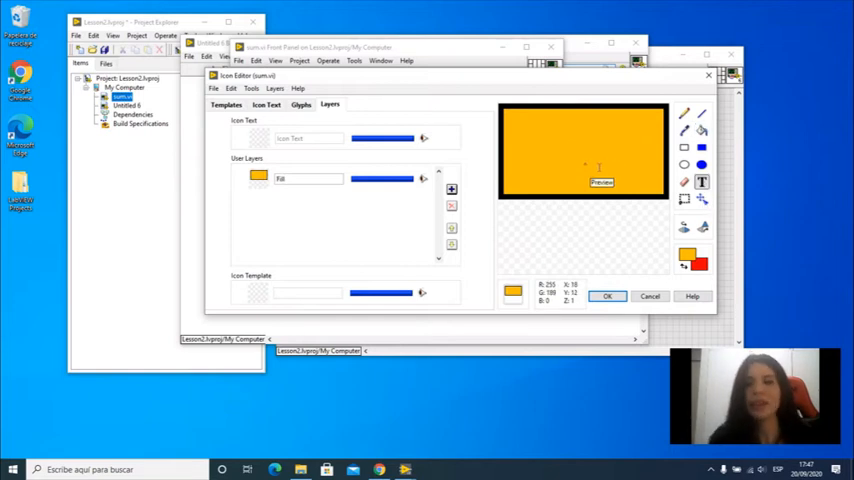
pyautogui.click(696, 262)
pyautogui.write('Sum')
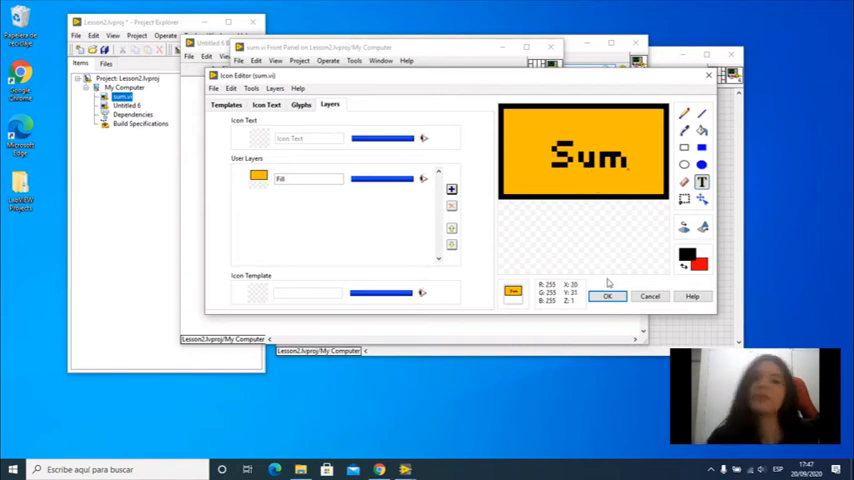
pyautogui.click(608, 296)
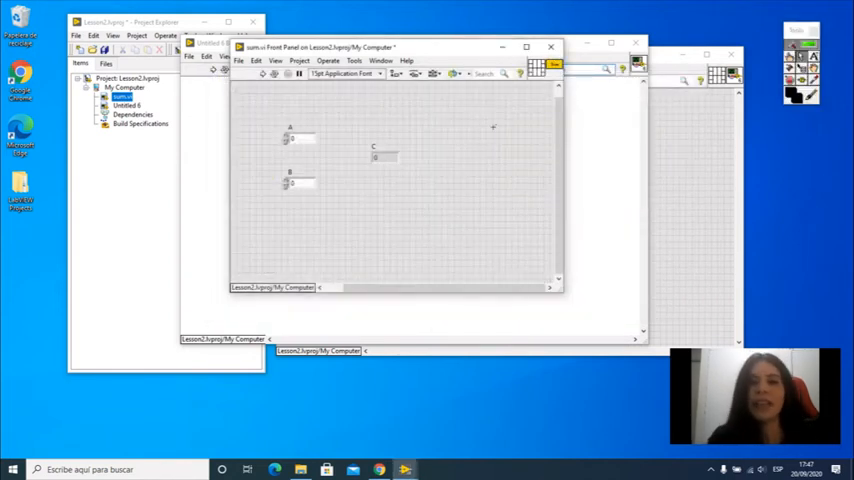
# Step: Bring the main VI's block diagram with the yellow Sum node to the front
pyautogui.click(238, 60)
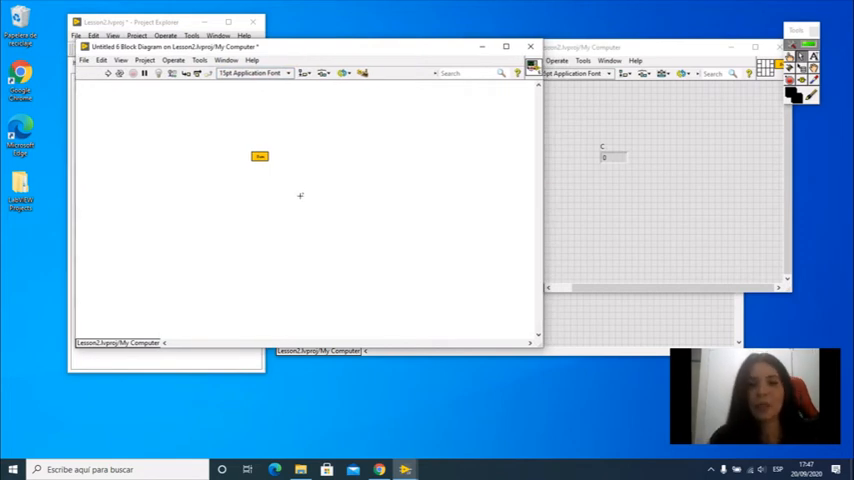
pyautogui.moveTo(260, 208)
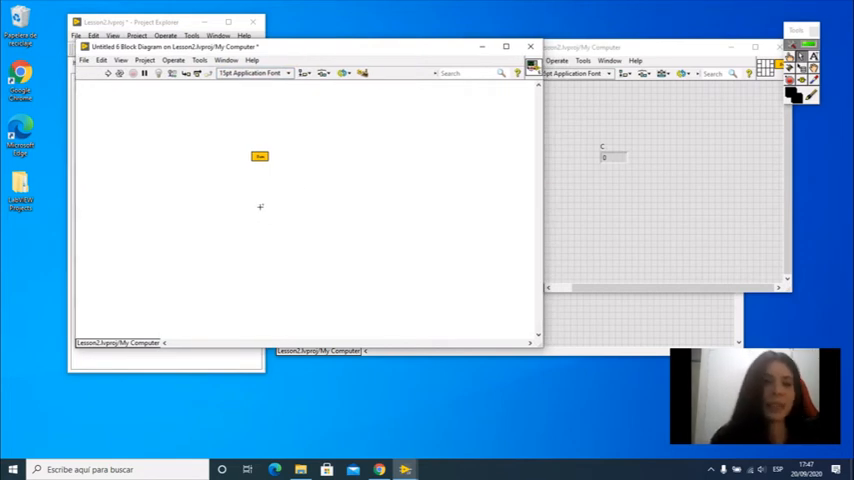
pyautogui.moveTo(282, 116)
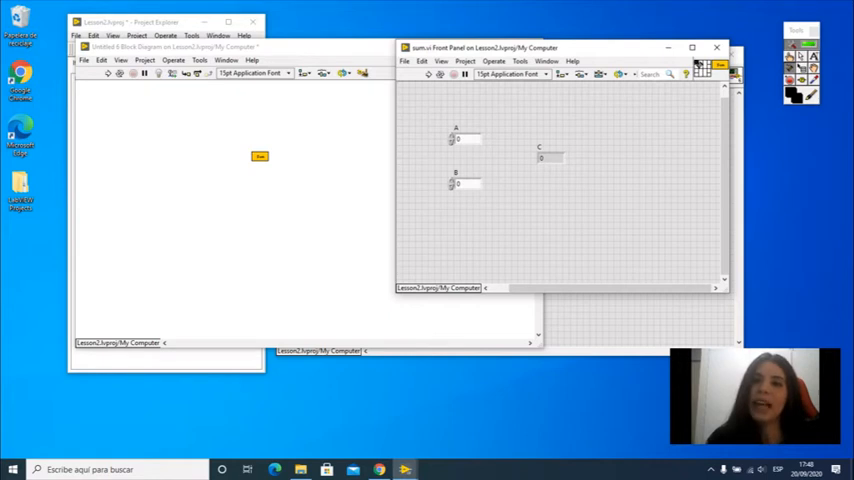
pyautogui.moveTo(480, 140)
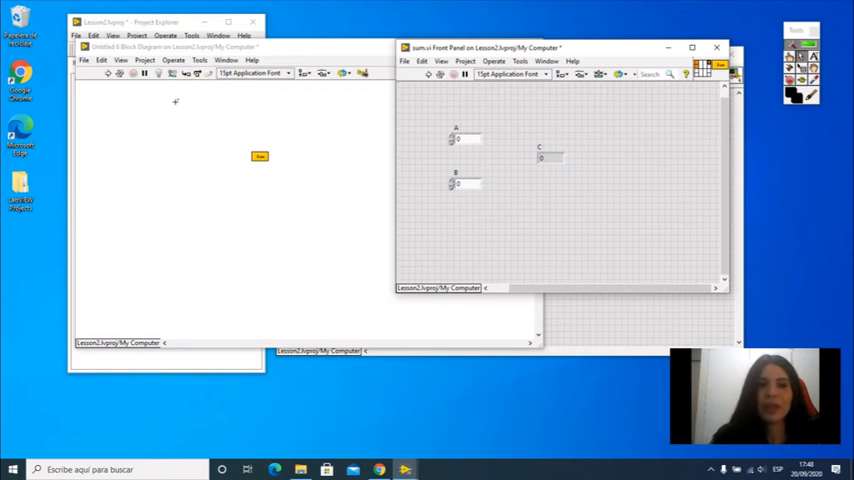
pyautogui.moveTo(632, 116)
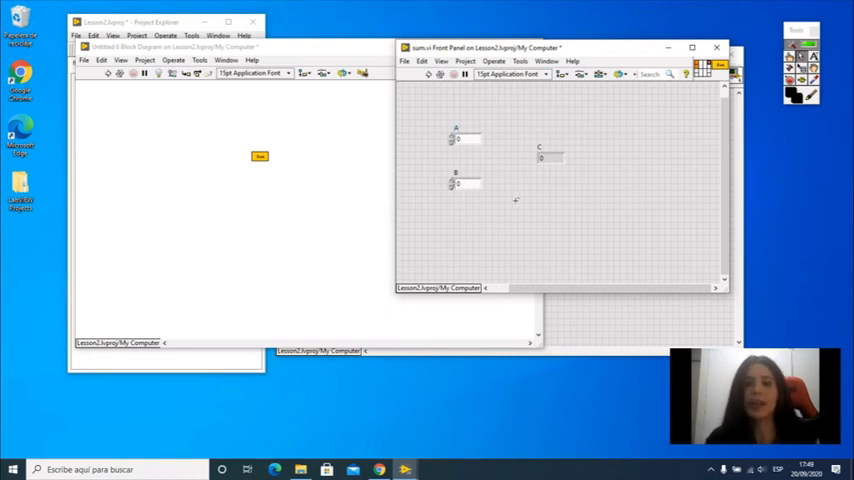
pyautogui.moveTo(224, 152)
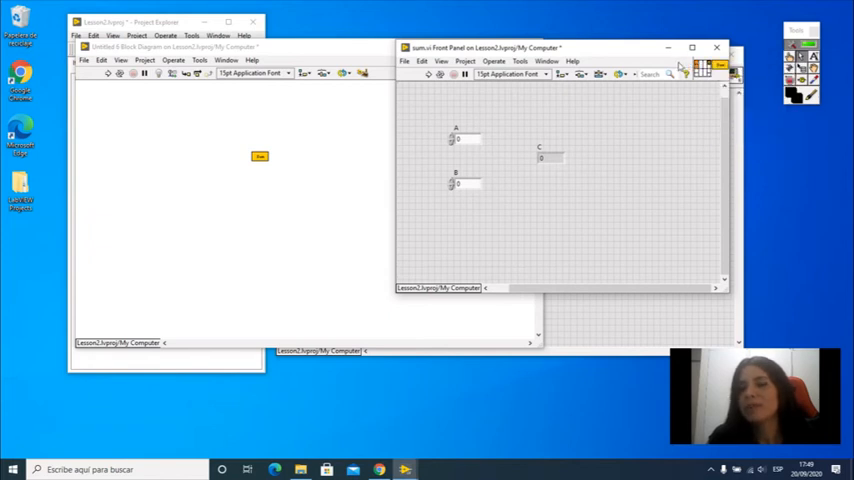
# Step: Show the terminal options of a connector pane terminal on the sum VI
pyautogui.rightClick(790, 60)
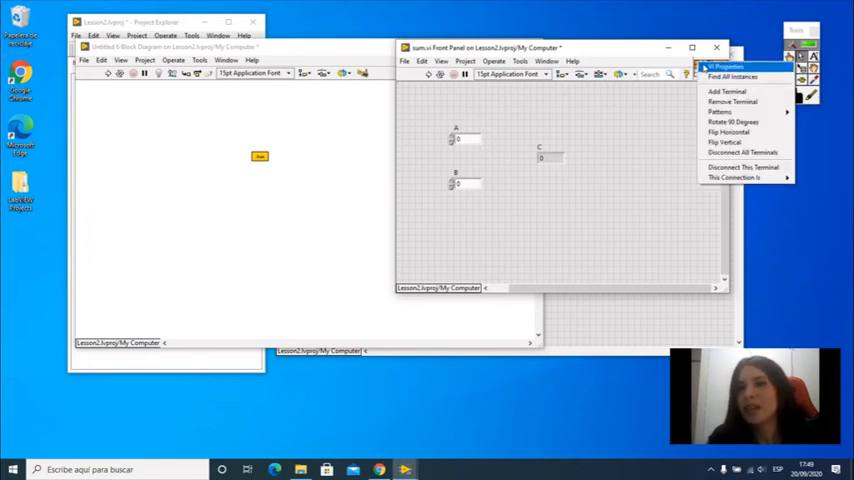
pyautogui.moveTo(736, 176)
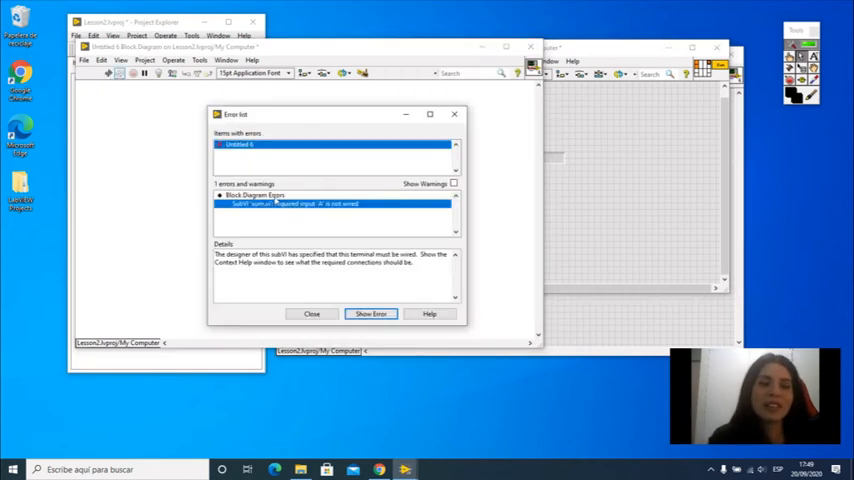
pyautogui.moveTo(296, 214)
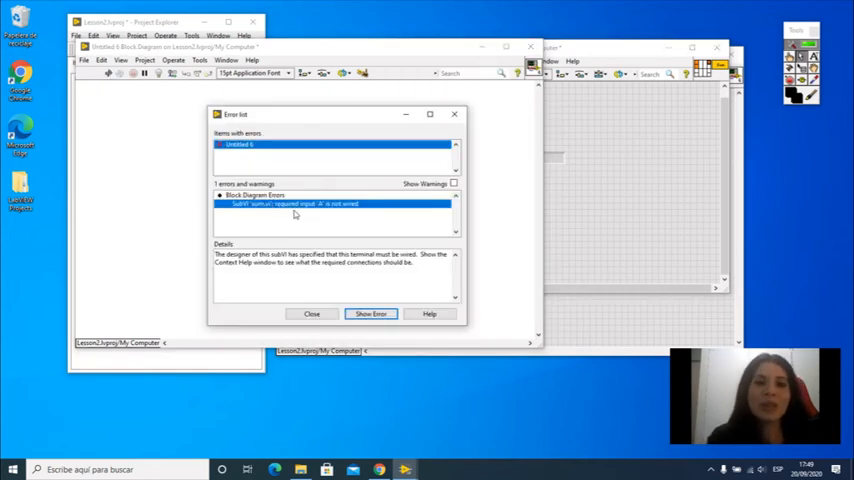
pyautogui.moveTo(334, 232)
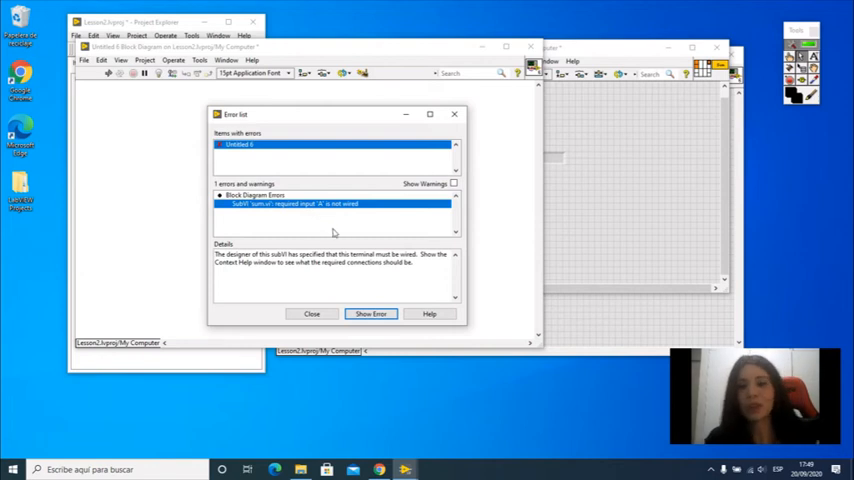
# Step: Dismiss the Error list and mark the Sum subVI's connector terminal as a Required connection
pyautogui.click(312, 312)
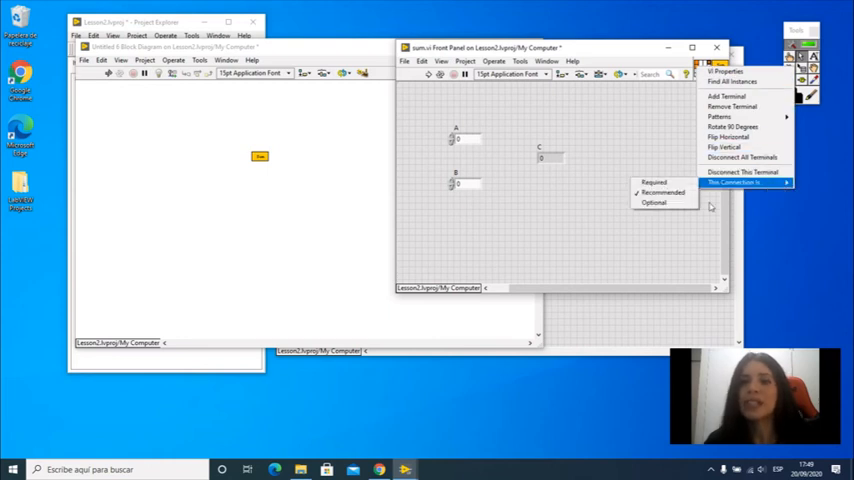
pyautogui.click(628, 216)
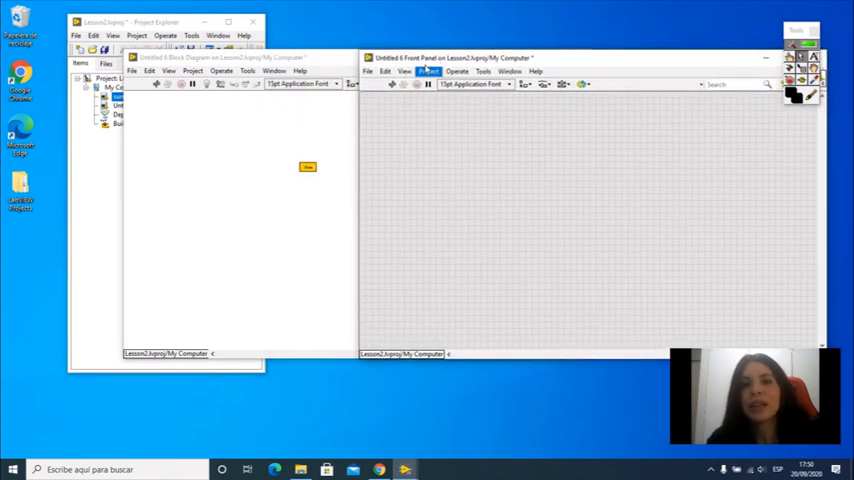
# Step: Add a Numeric Control from the Controls palette and wire it into the Sum subVI's first input
pyautogui.click(420, 168)
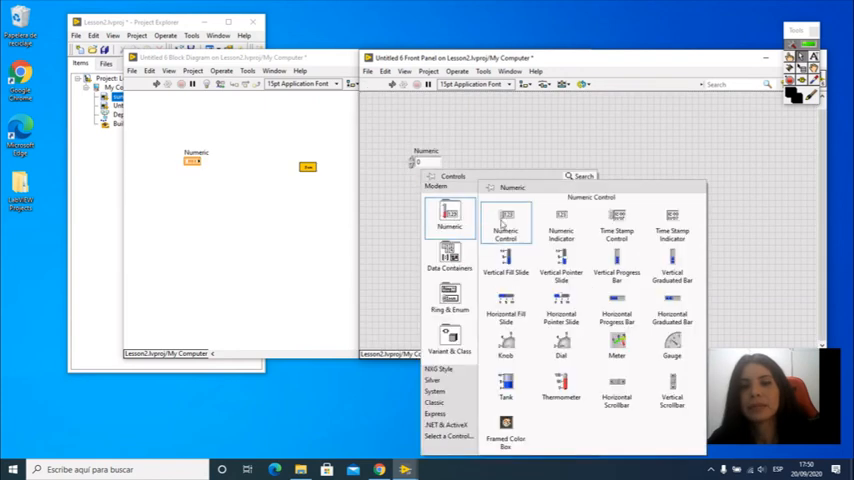
pyautogui.click(506, 222)
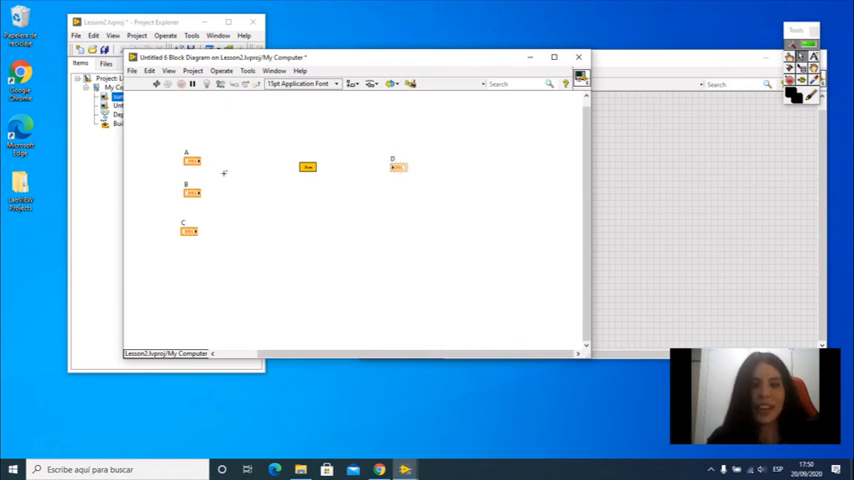
pyautogui.moveTo(196, 162); pyautogui.dragTo(308, 166)
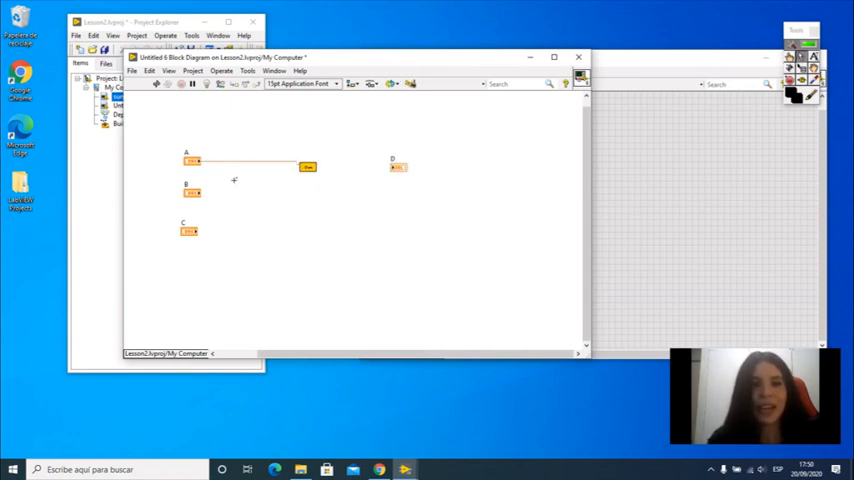